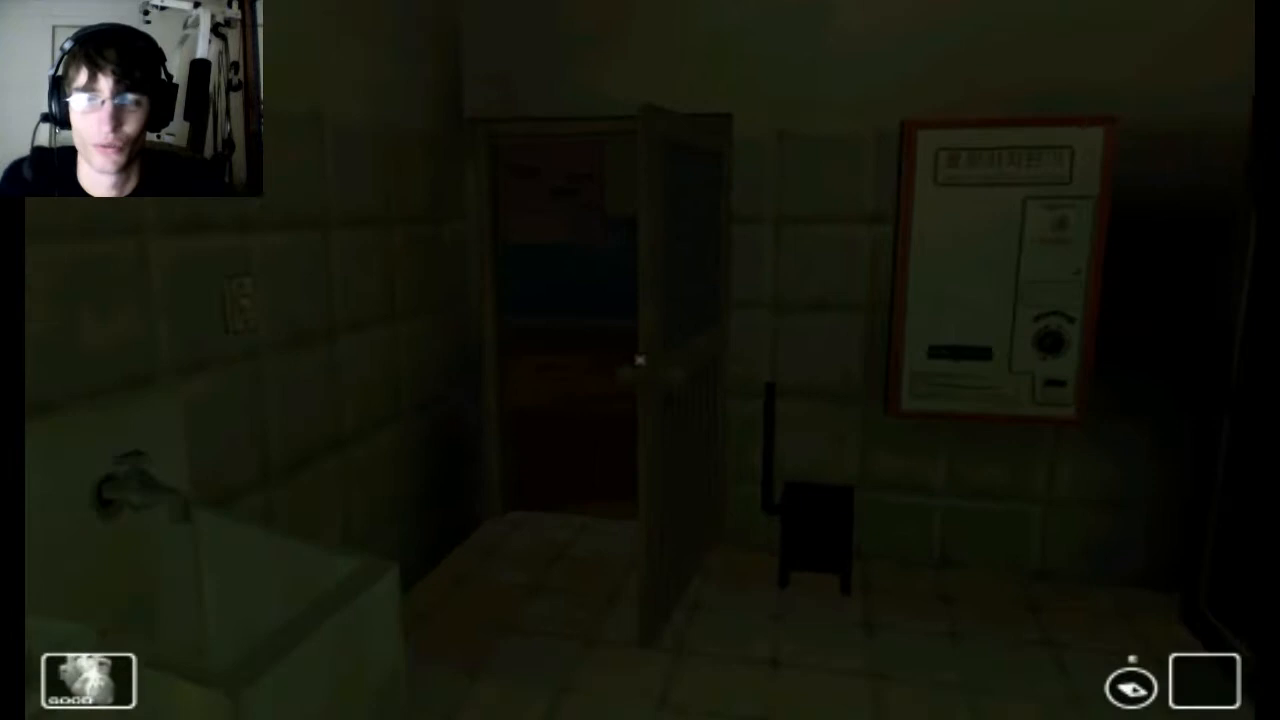
mouse_move(640, 360)
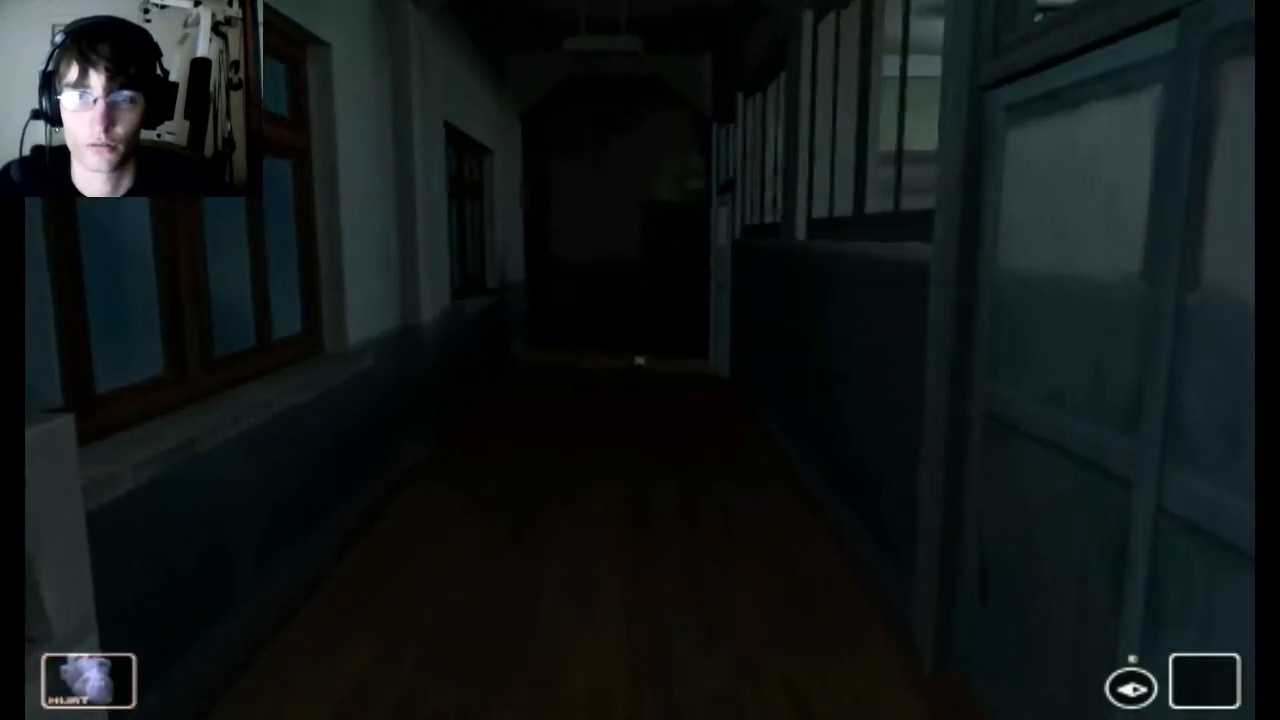
mouse_move(640, 360)
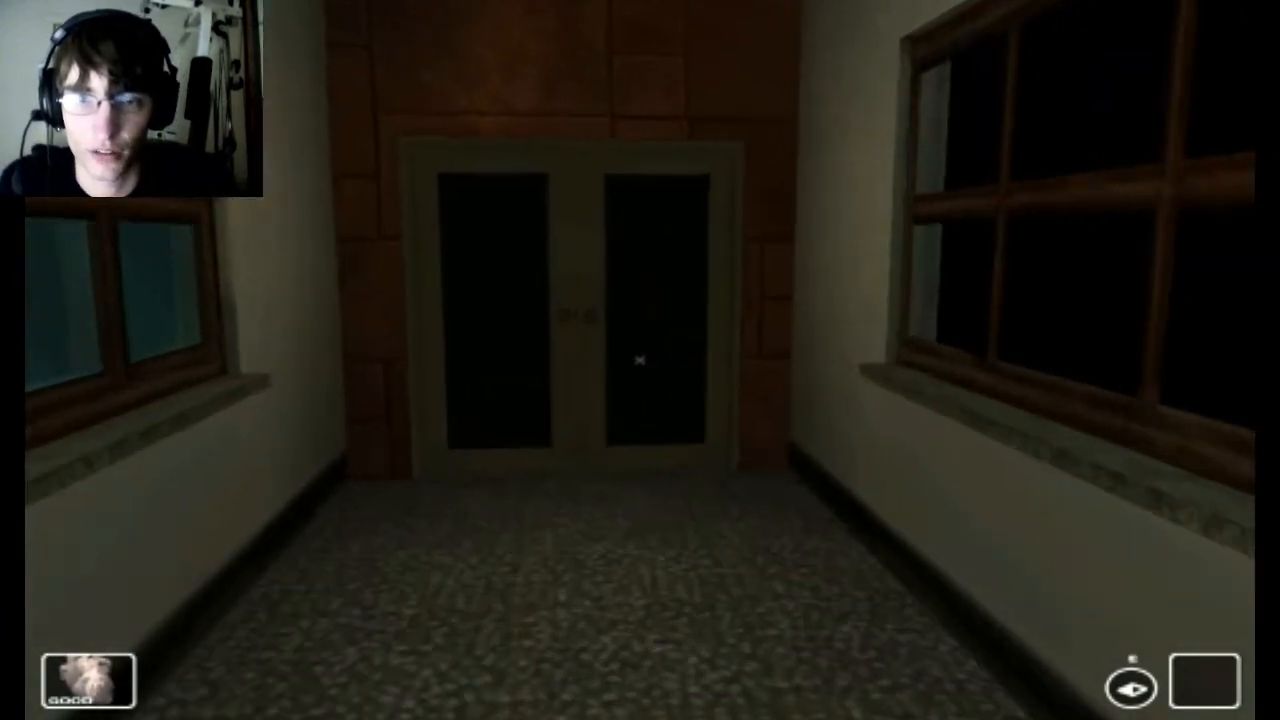
click(640, 360)
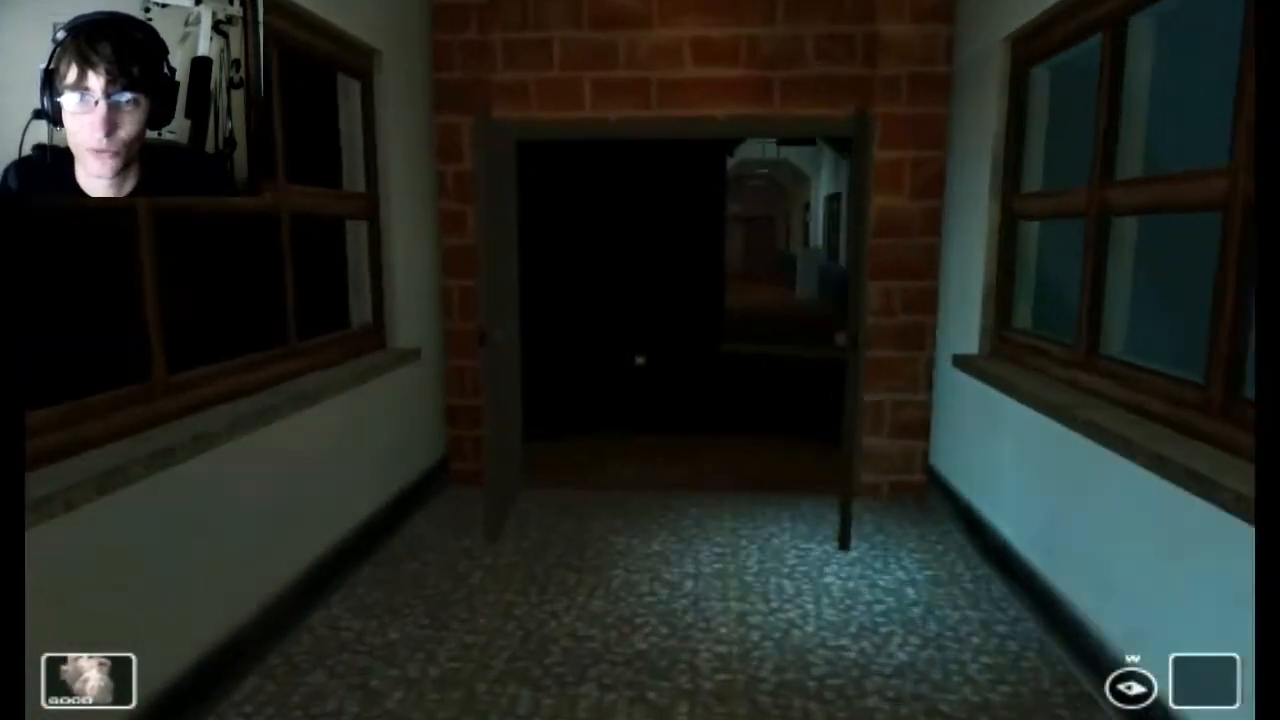
key(w)
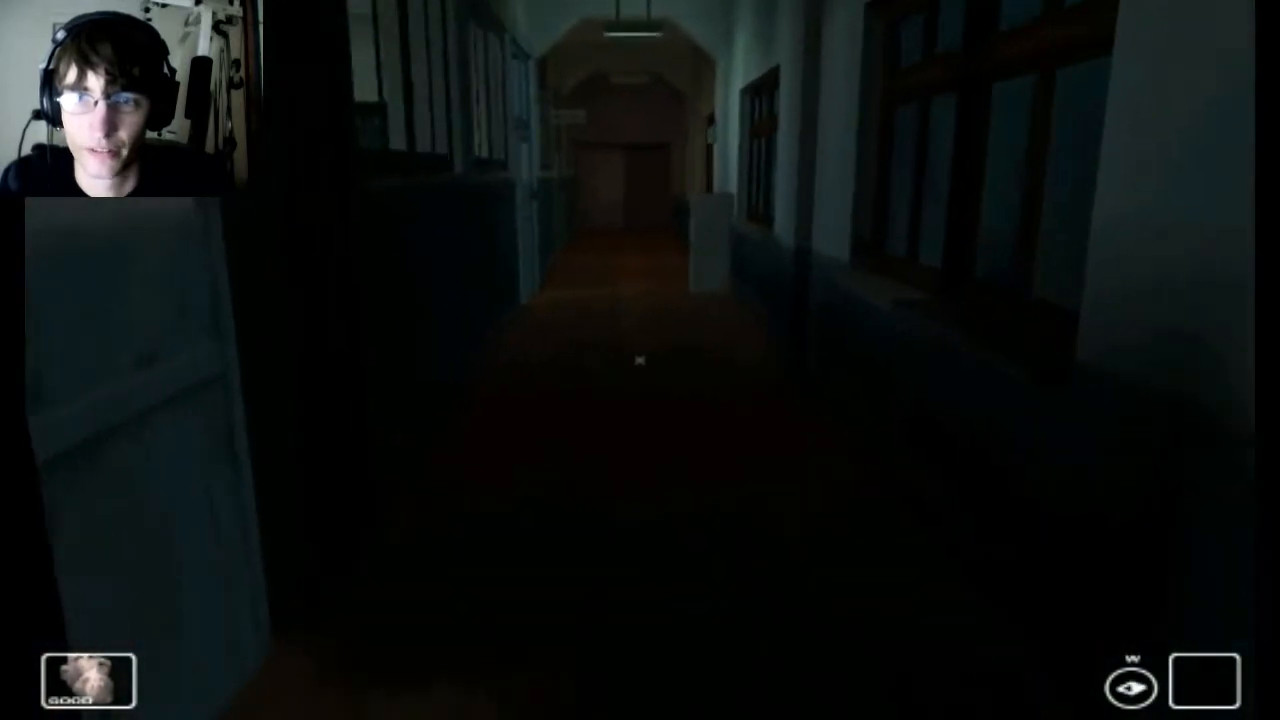
key(w)
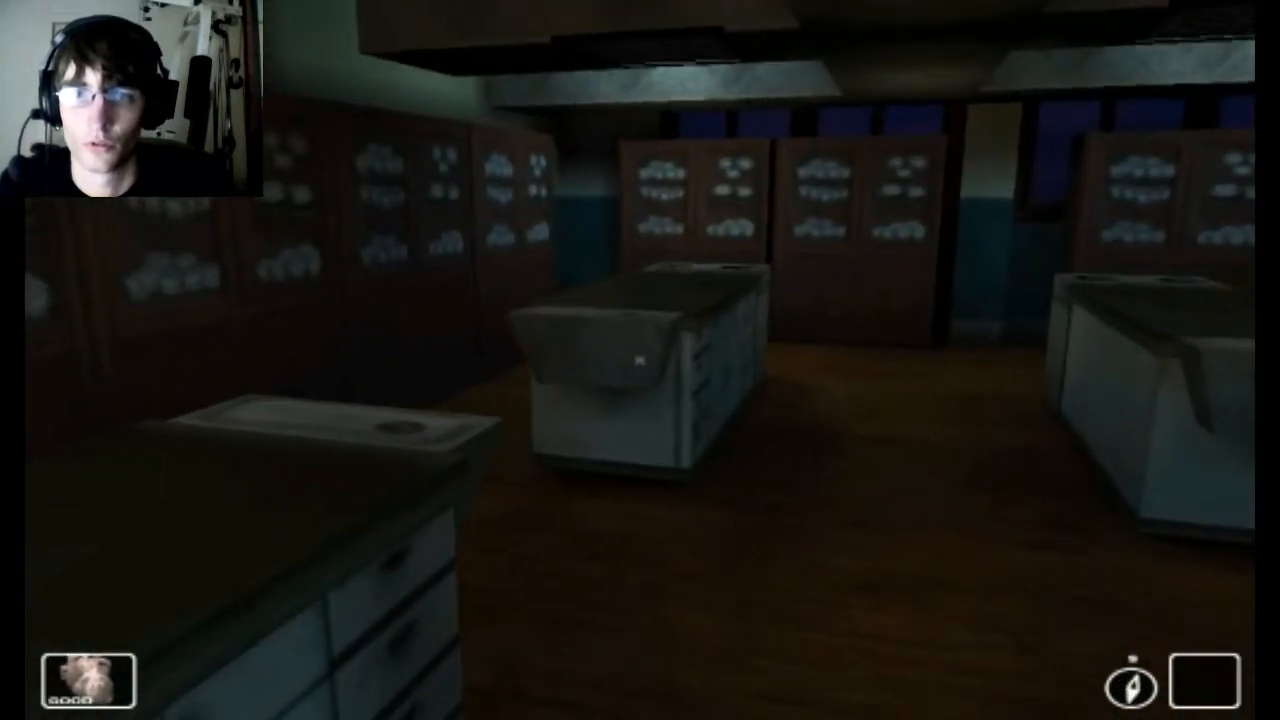
mouse_move(640, 360)
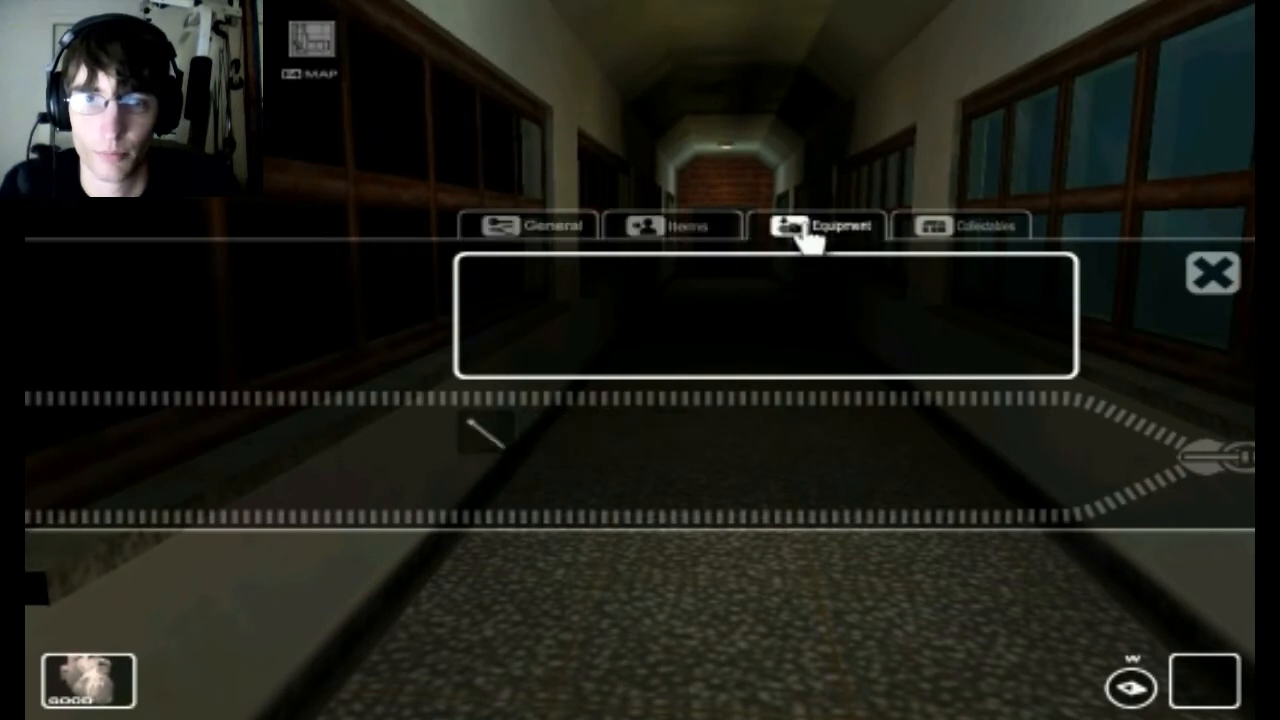
click(530, 224)
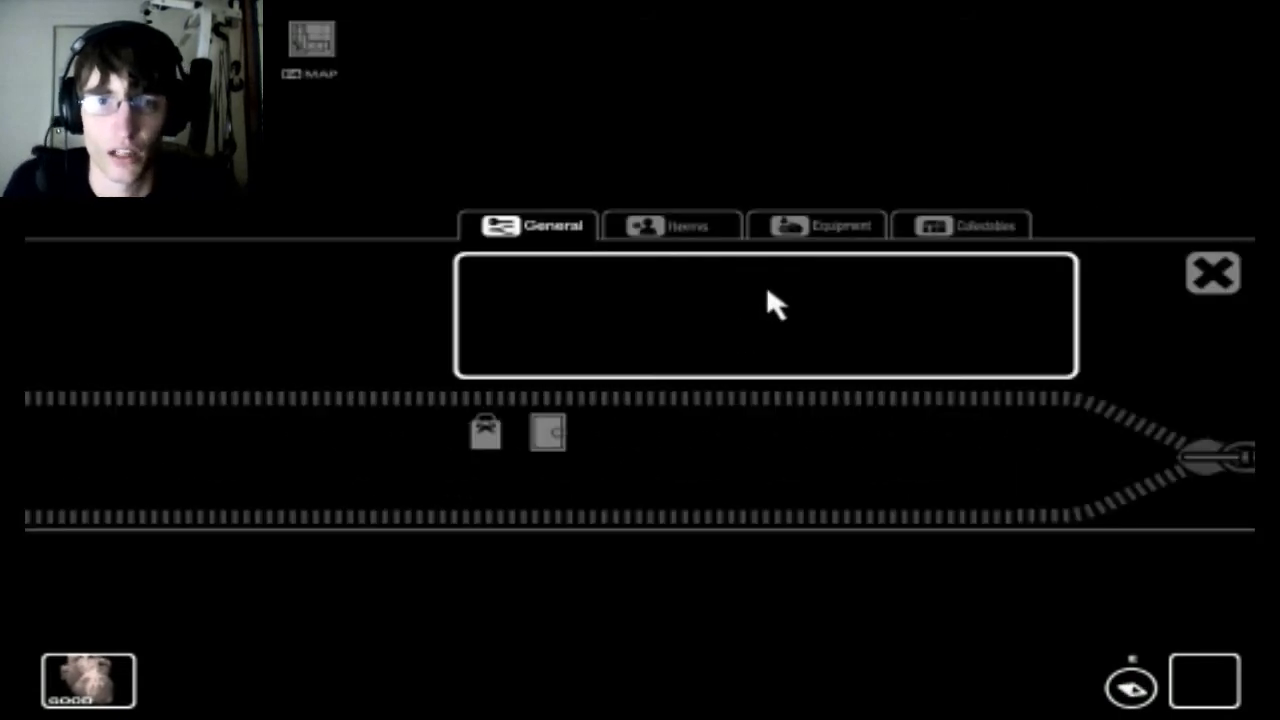
click(816, 224)
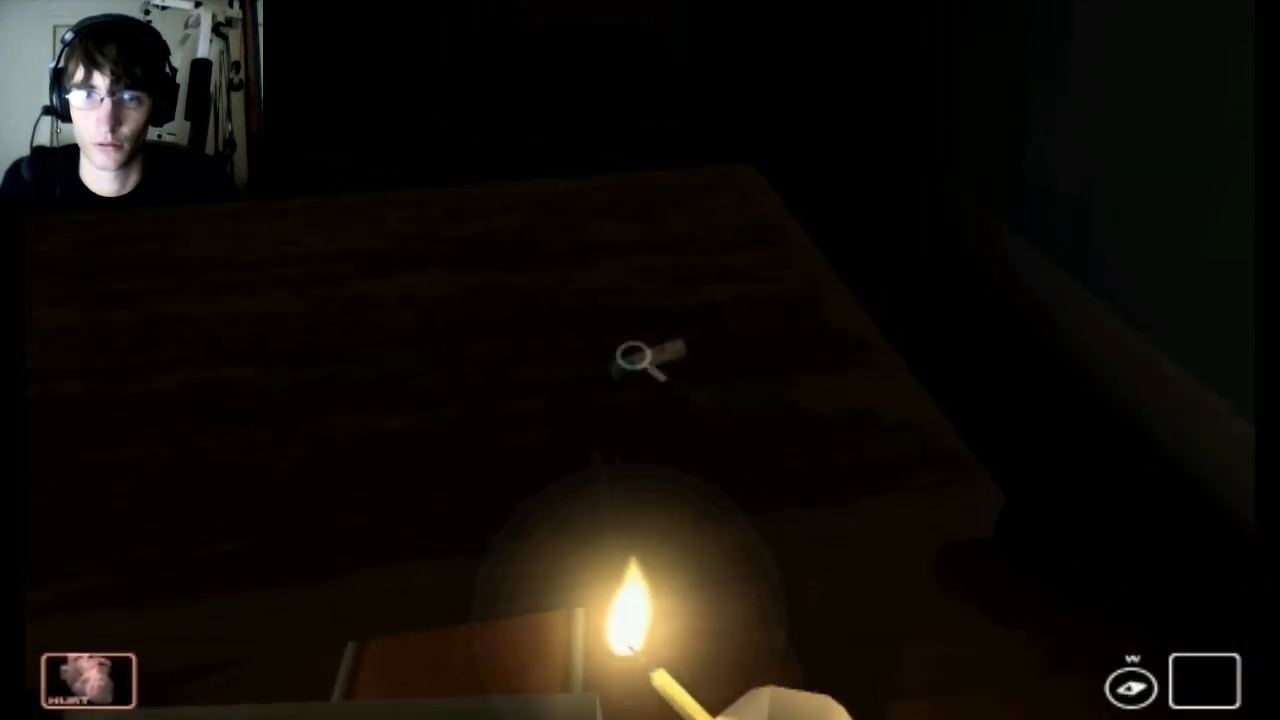
click(640, 364)
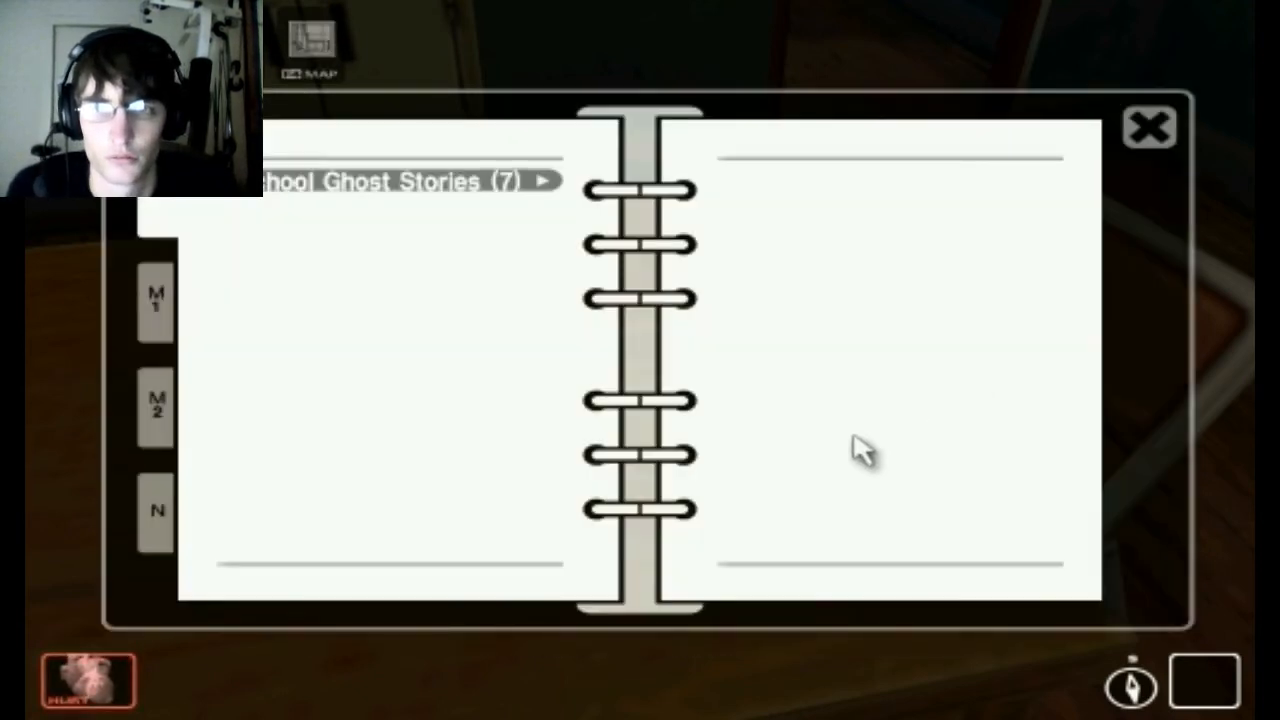
click(1148, 128)
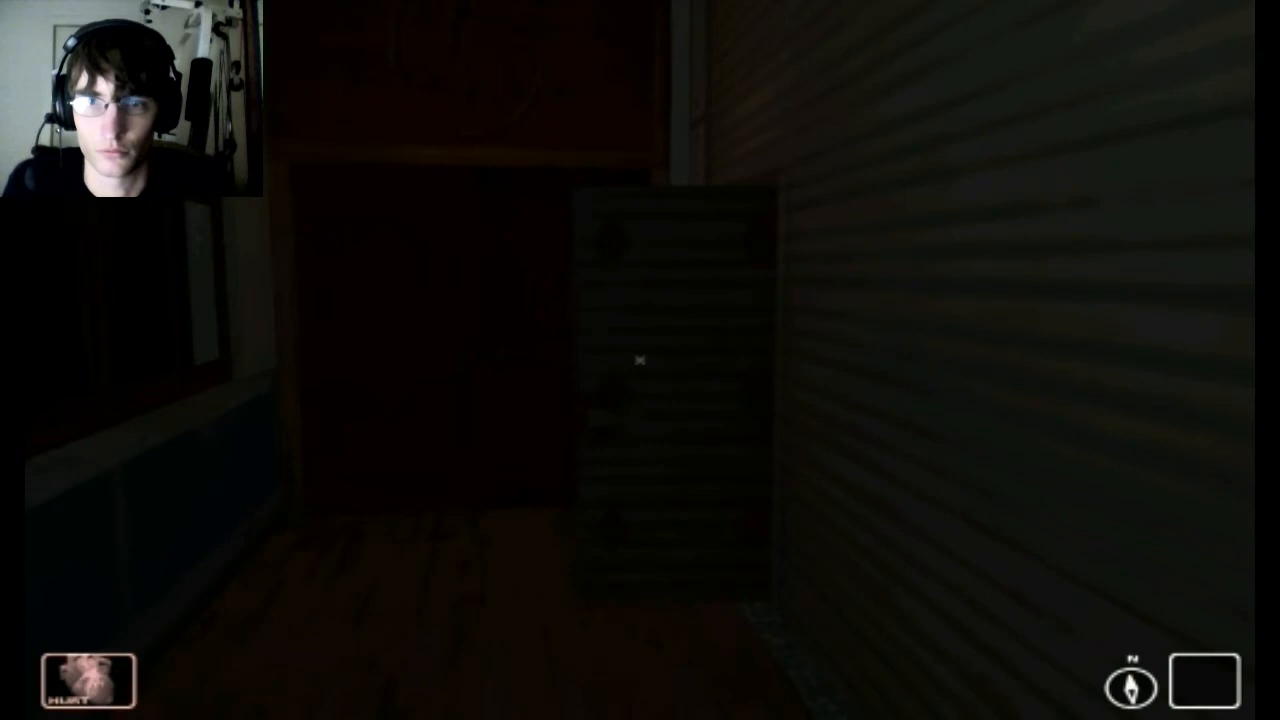
mouse_move(640, 360)
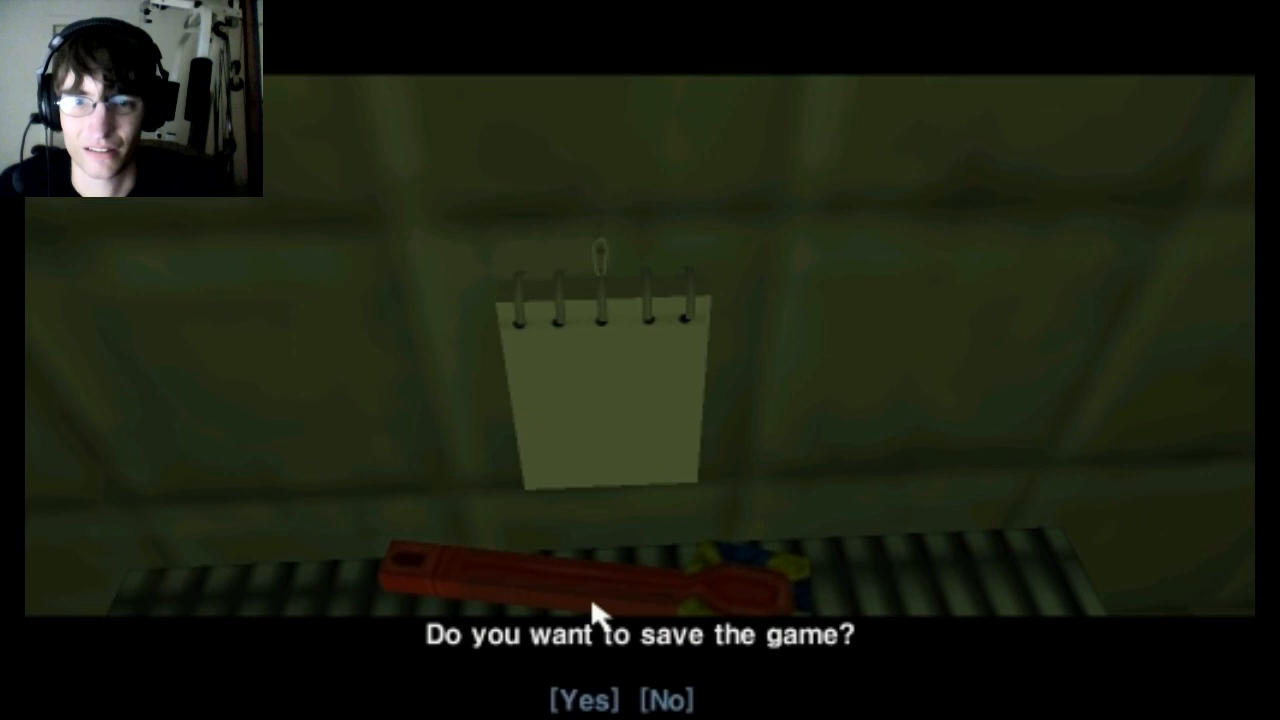
click(584, 700)
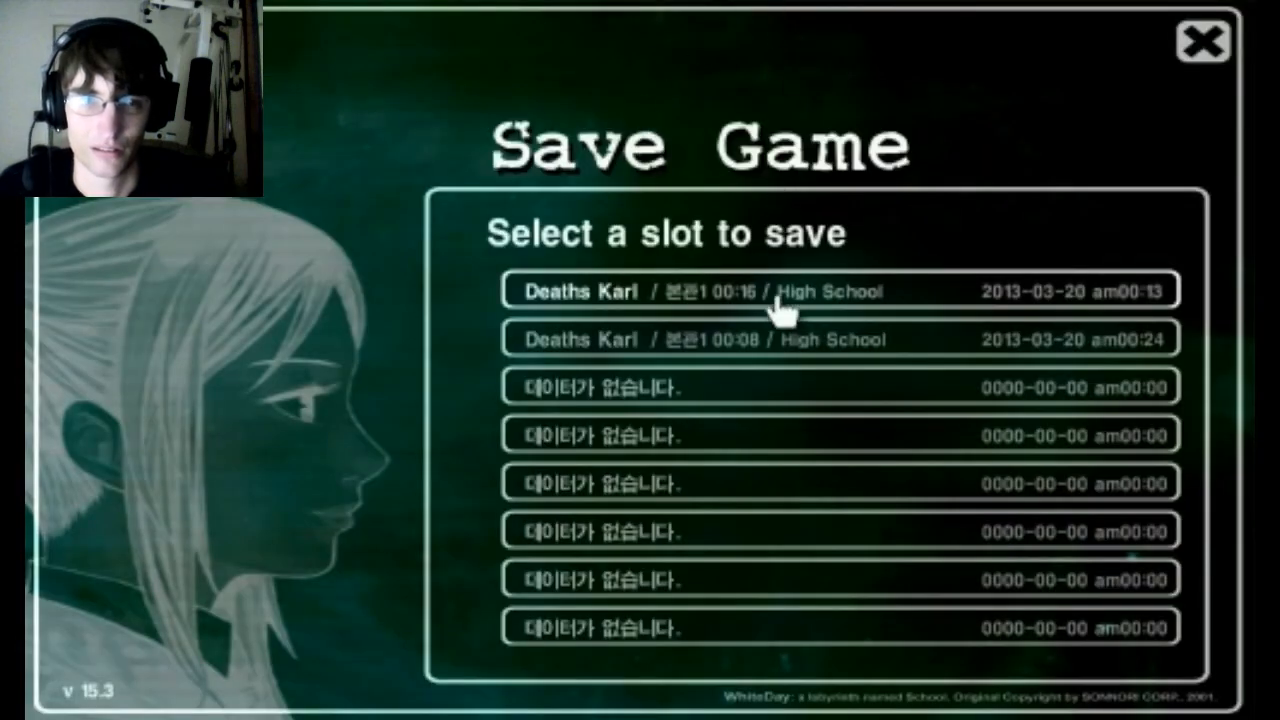
click(784, 290)
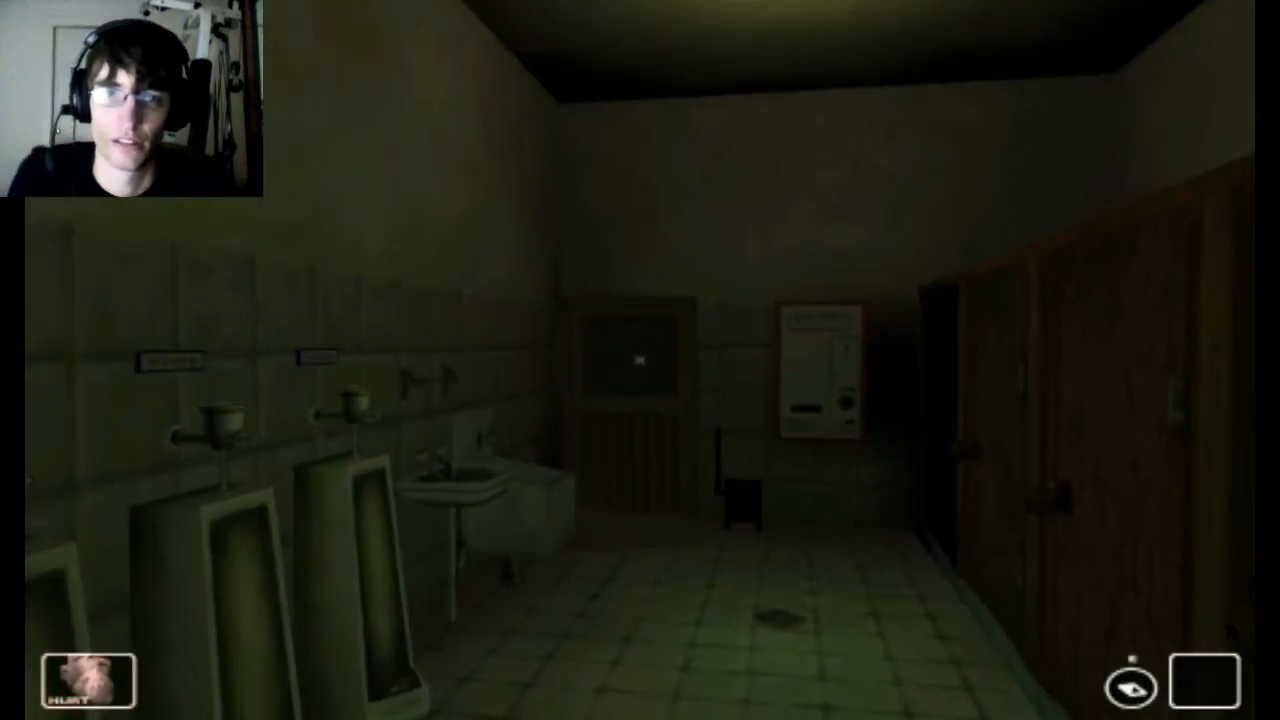
key(Escape)
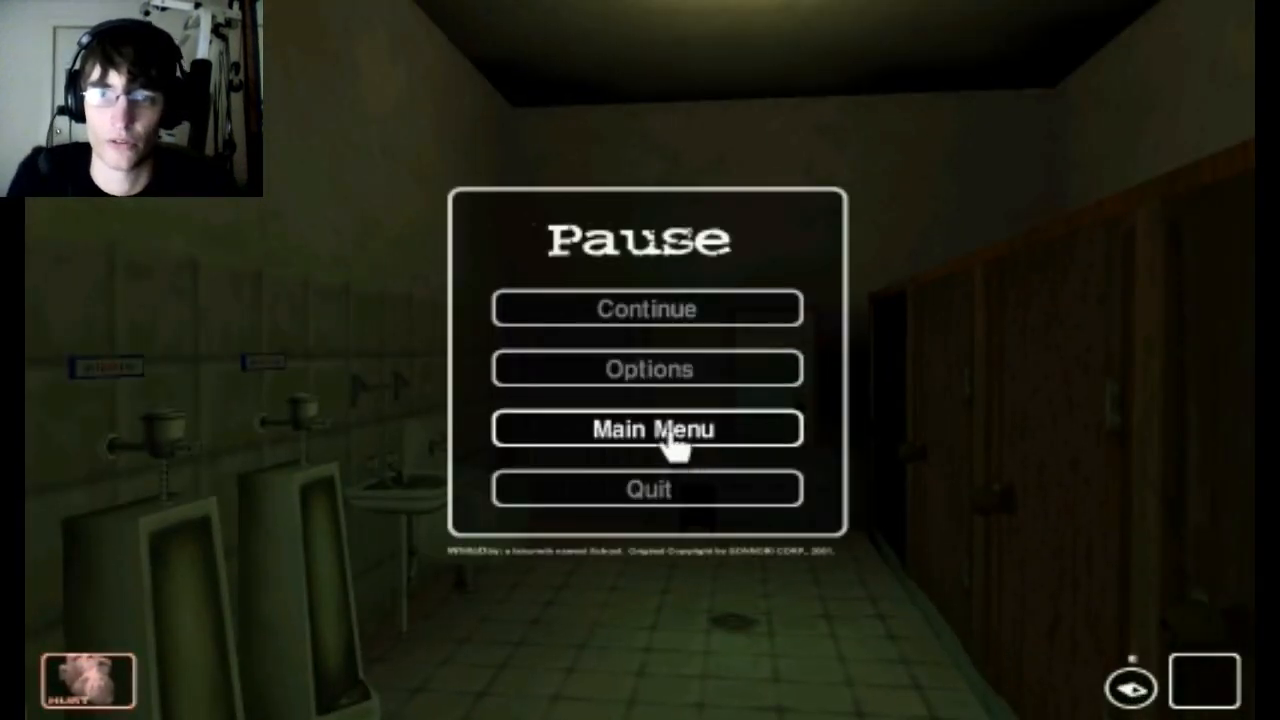
click(648, 428)
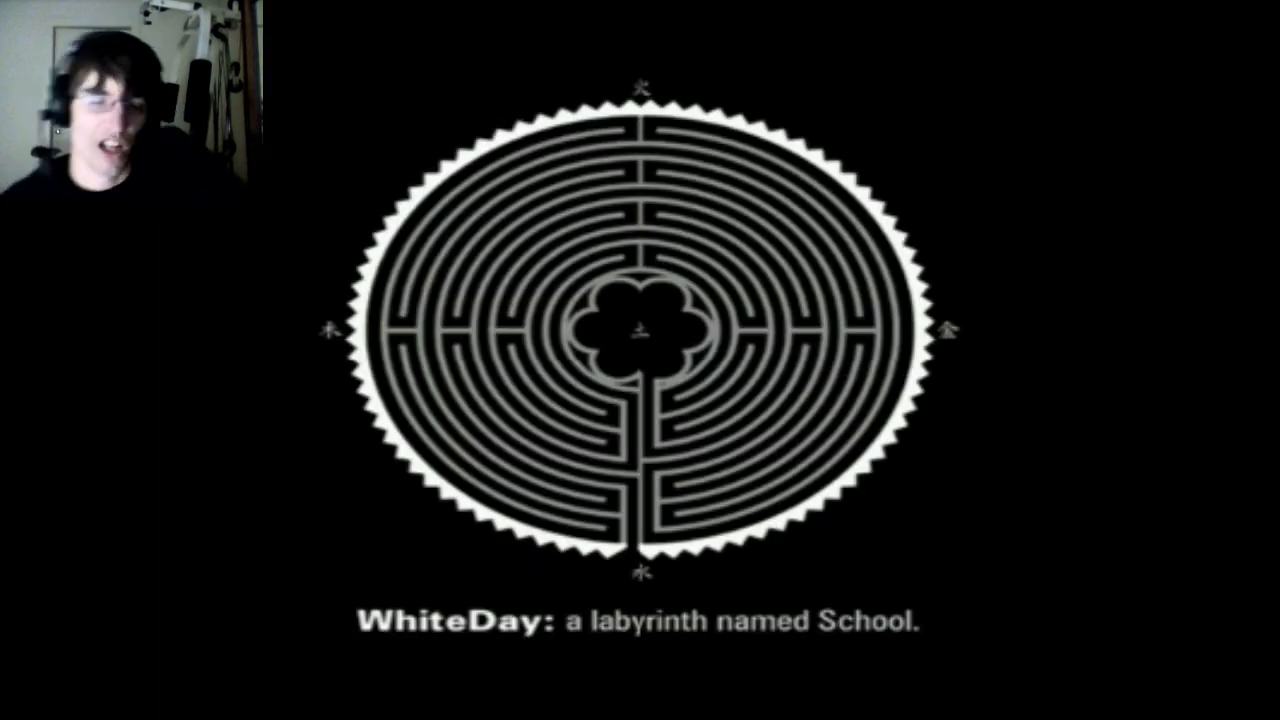